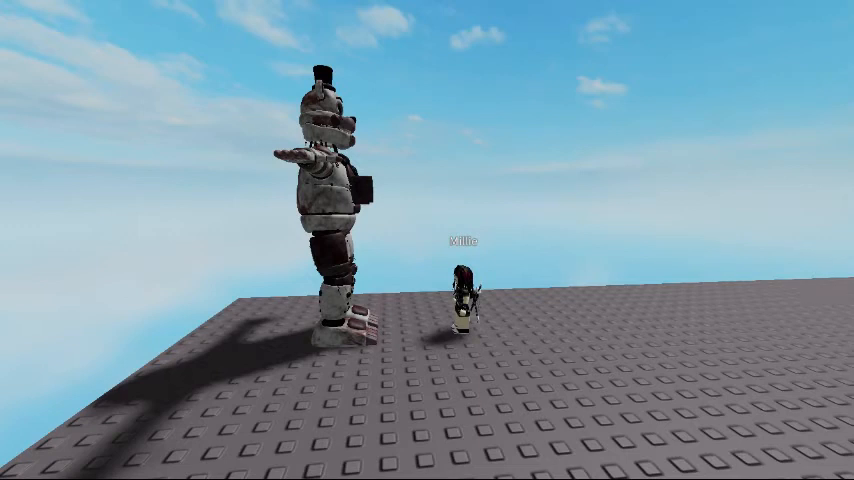
Select the small avatar beside the giant animatronic and ready it with the Move tool.
click(466, 300)
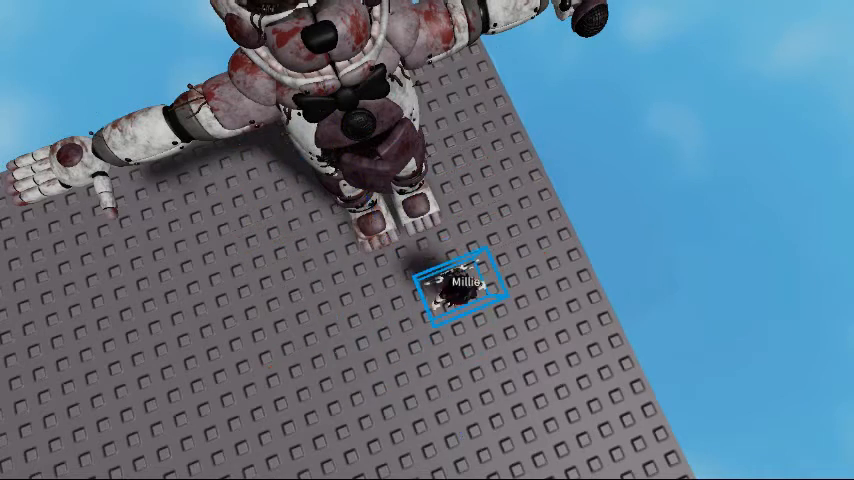
click(456, 290)
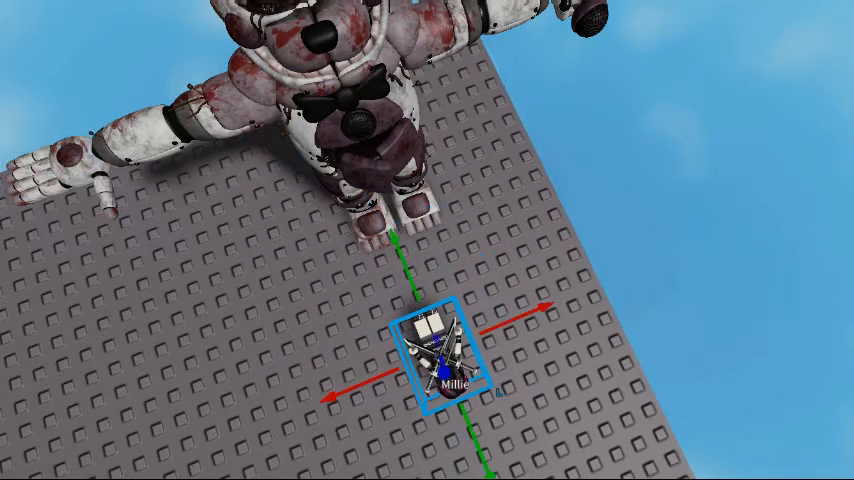